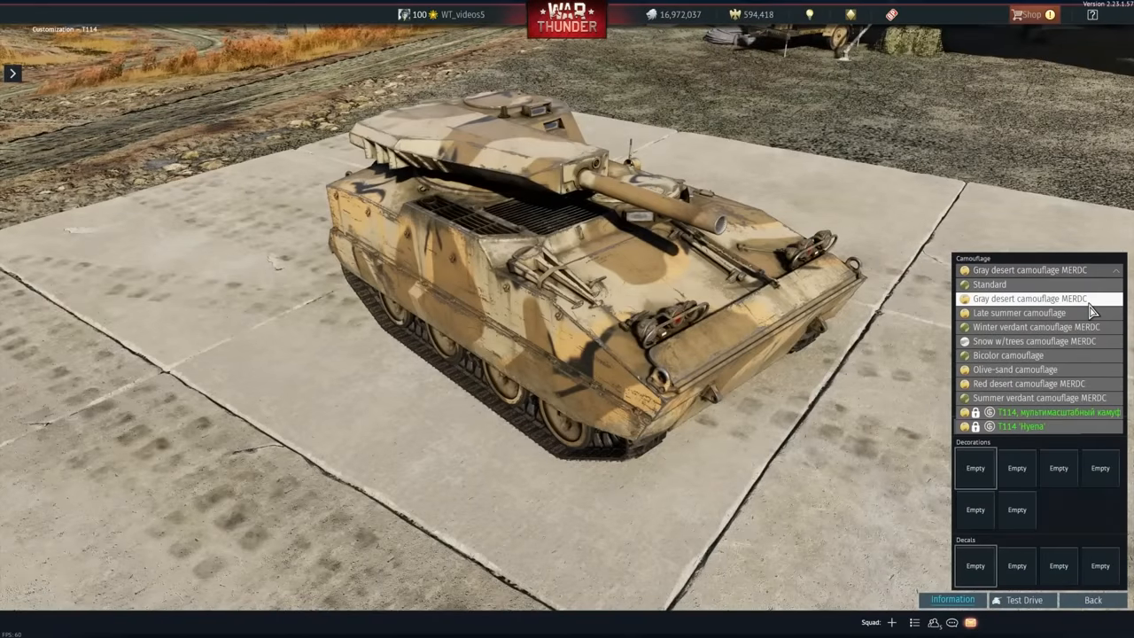
Step: Preview the Winter verdant camouflage MERDC on the T114 from the Camouflage list
{"action": "left_click", "coordinate": [1043, 326]}
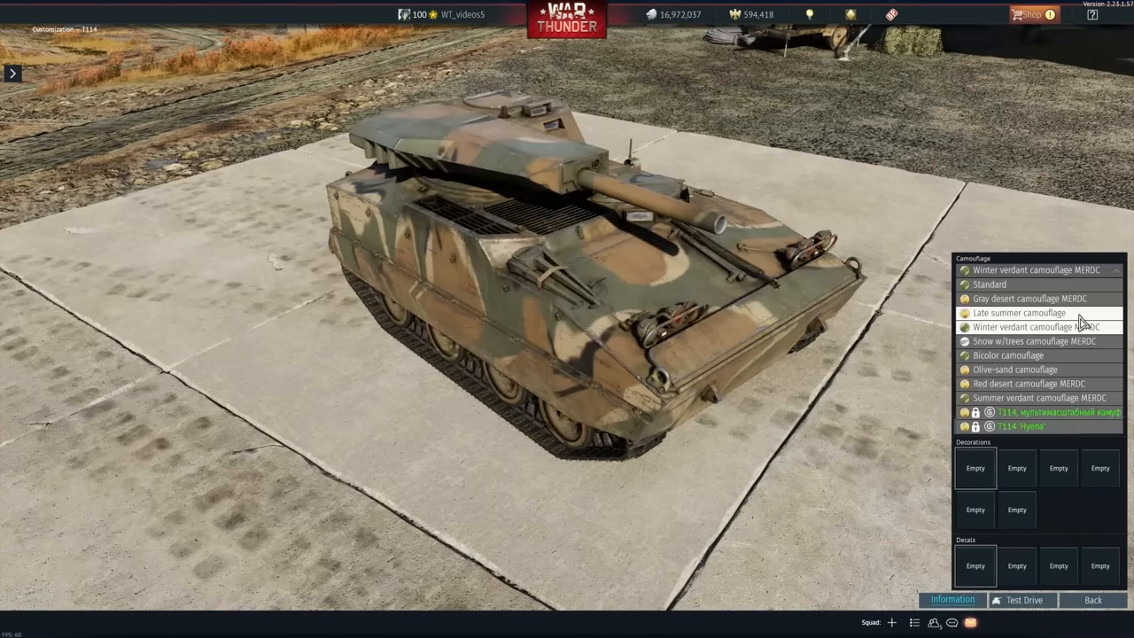